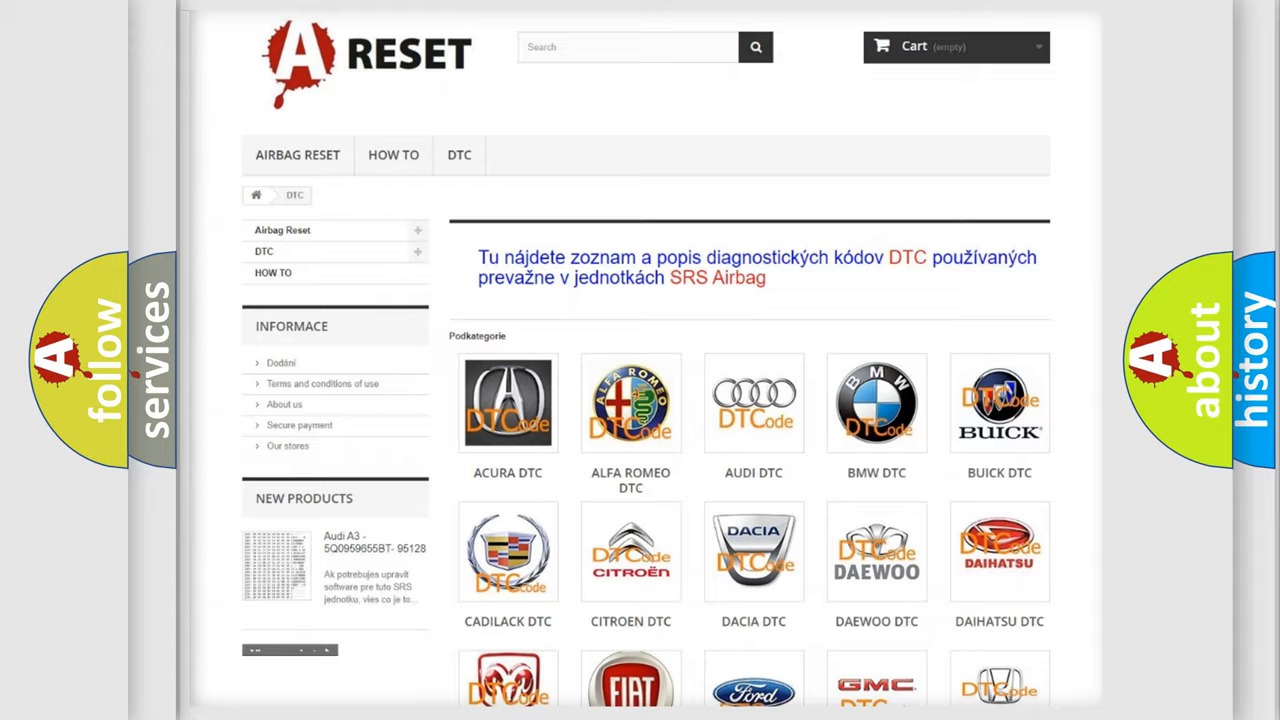
Show the Dodge DTC page listing trouble codes such as B000111 and B000112
scroll("down", 3)
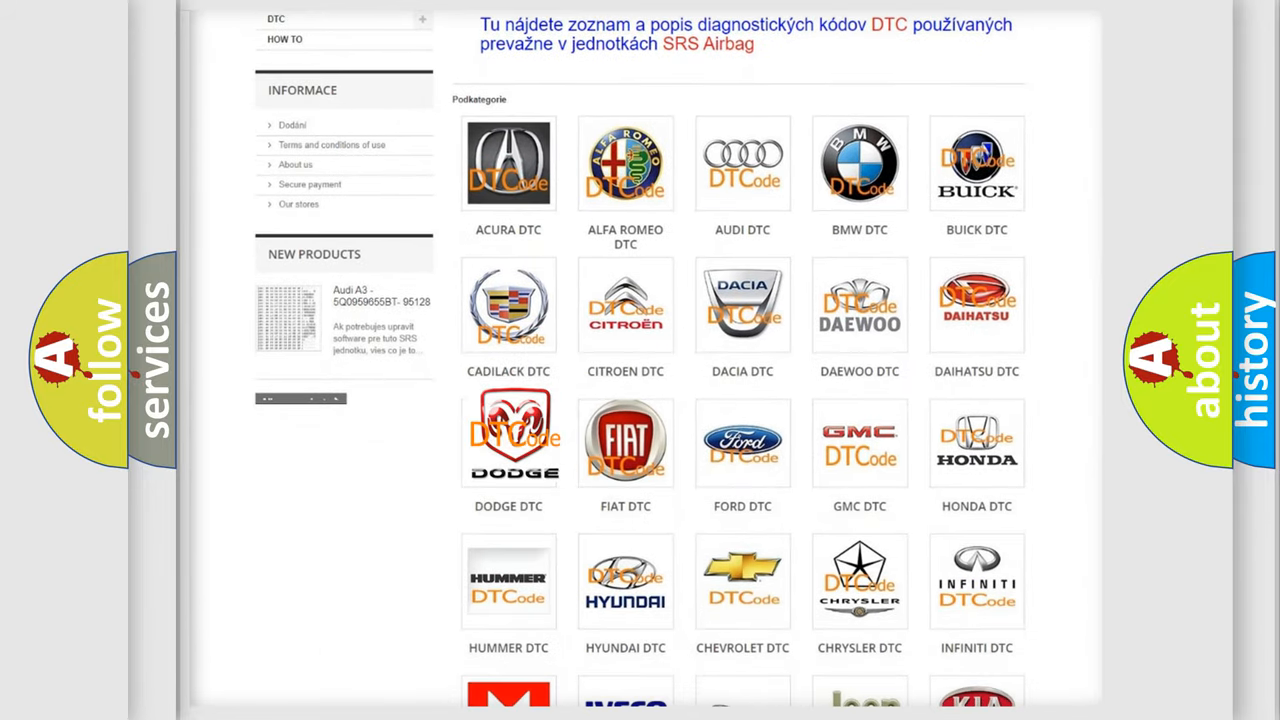
left_click(508, 442)
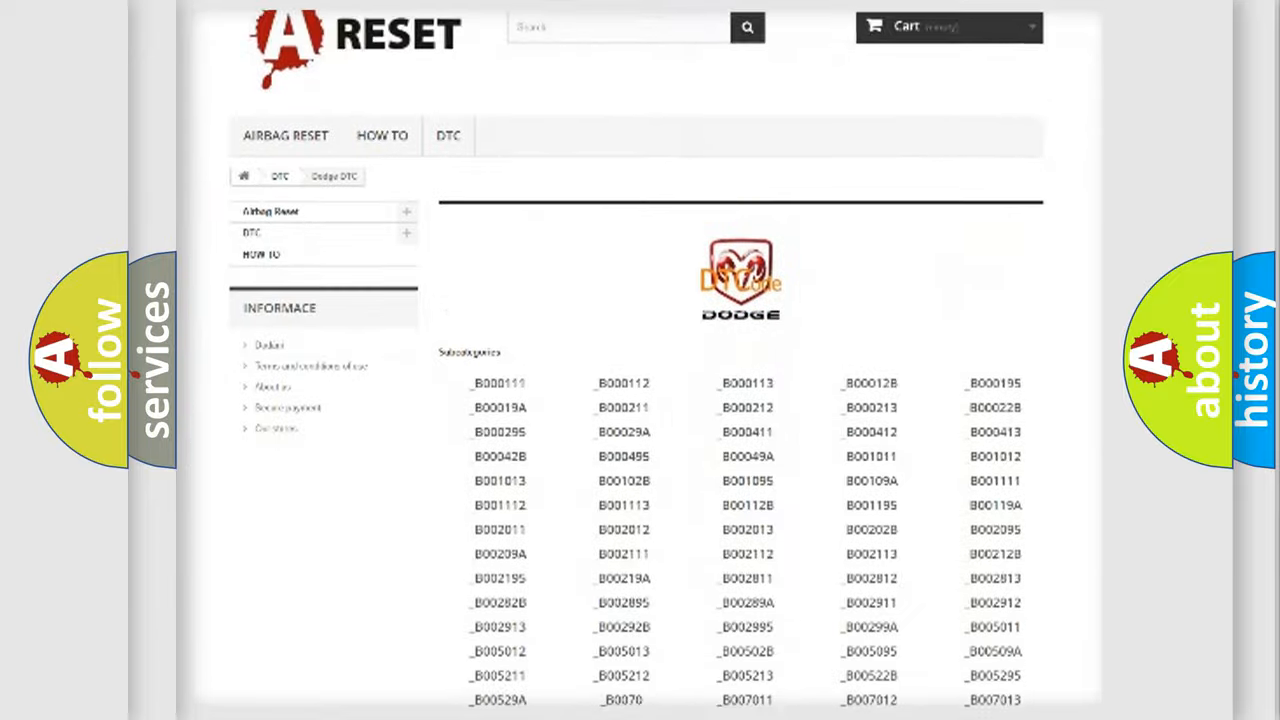
scroll("down", 3)
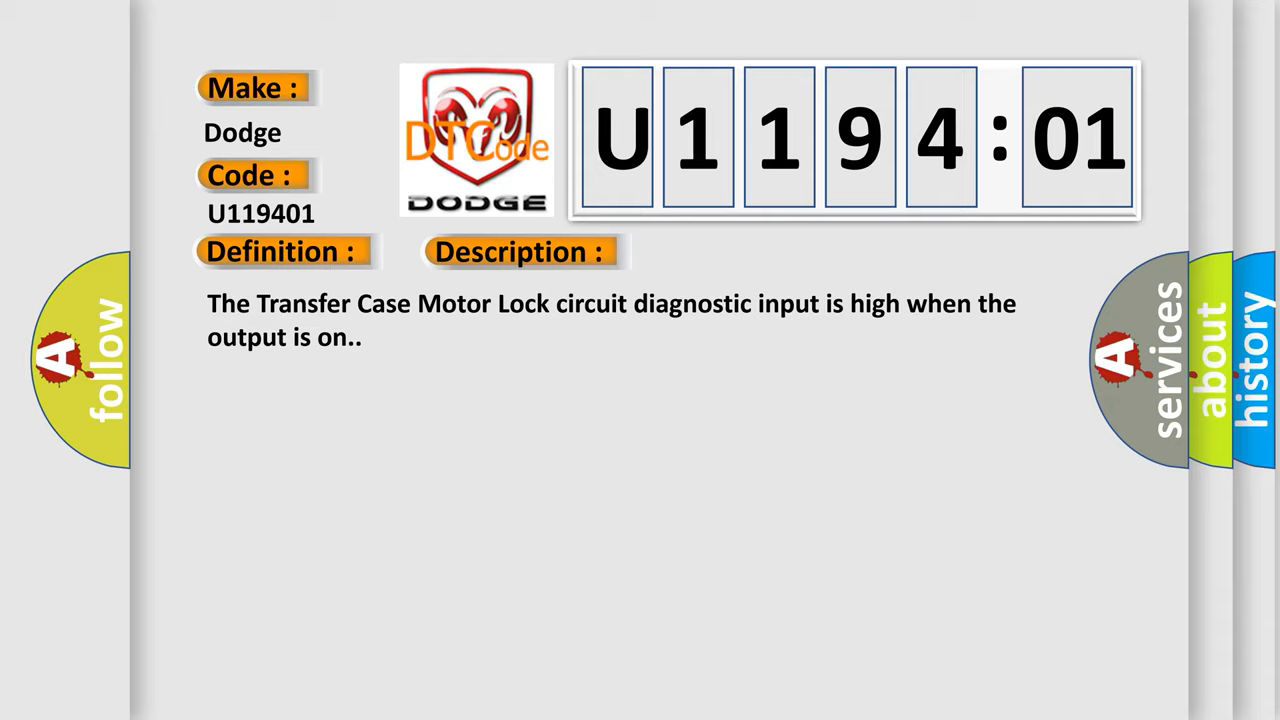
Reveal the cause text for Dodge U1194:01, the transfer case motor lock signal circuit faults
left_click(736, 252)
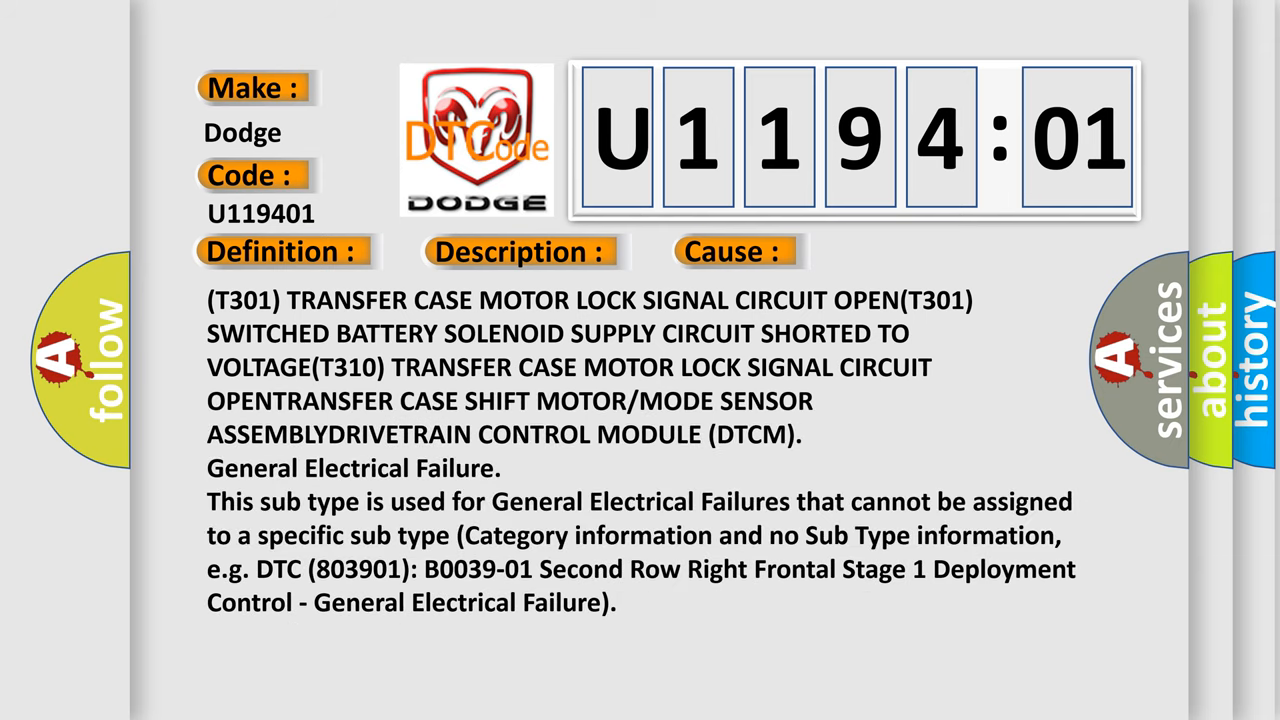